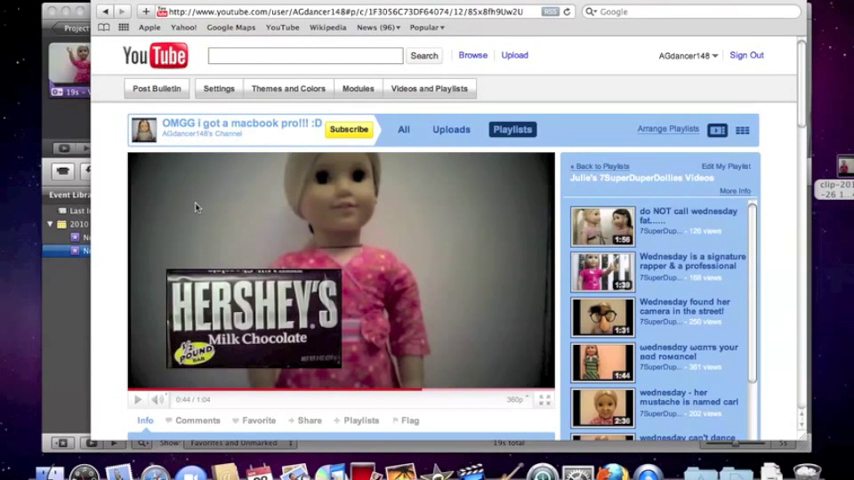
mouse_move(197, 245)
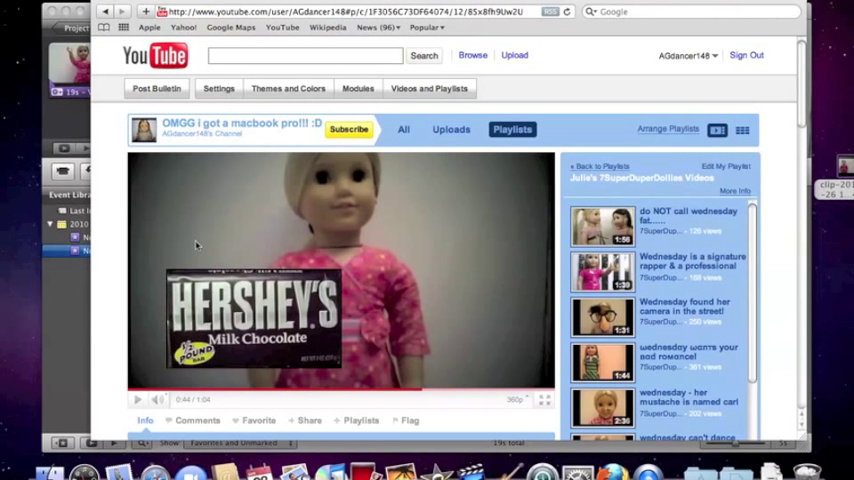
mouse_move(224, 232)
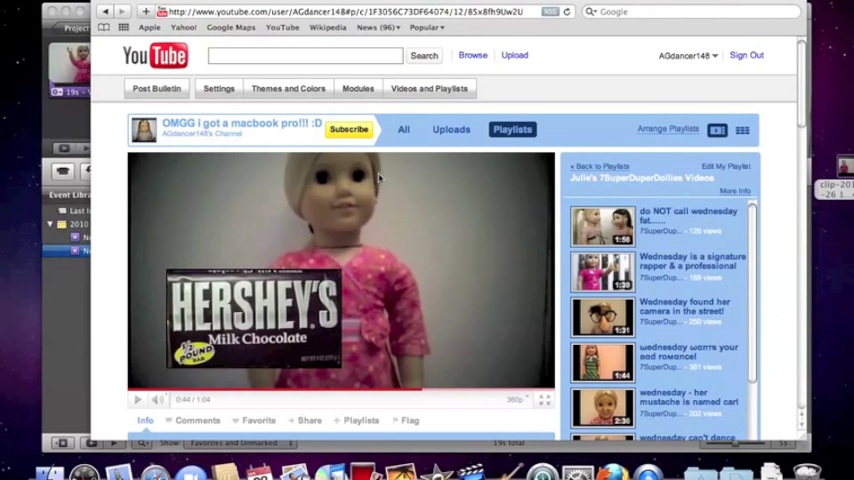
mouse_move(444, 361)
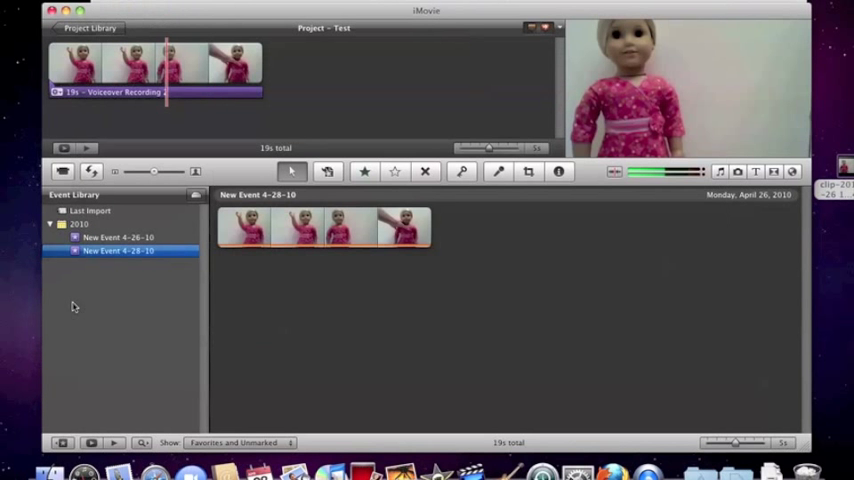
mouse_move(515, 249)
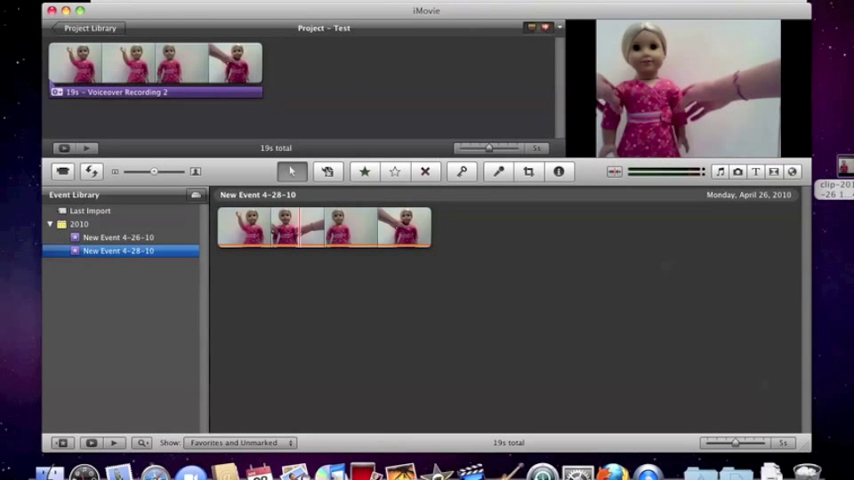
Enable Show Advanced Tools in iMovie's General preferences
left_click(60, 2)
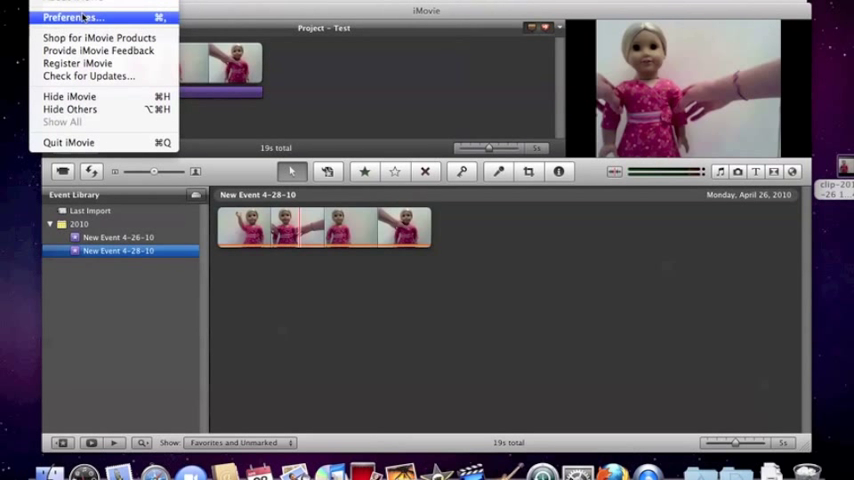
left_click(73, 17)
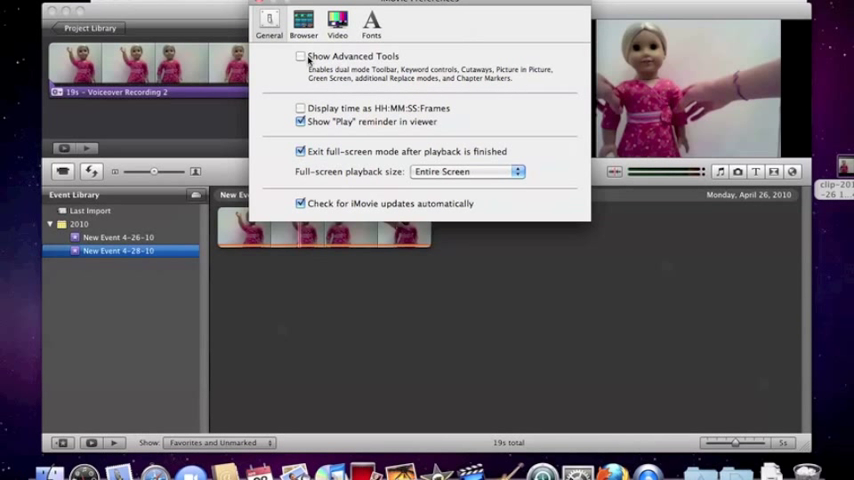
left_click(300, 56)
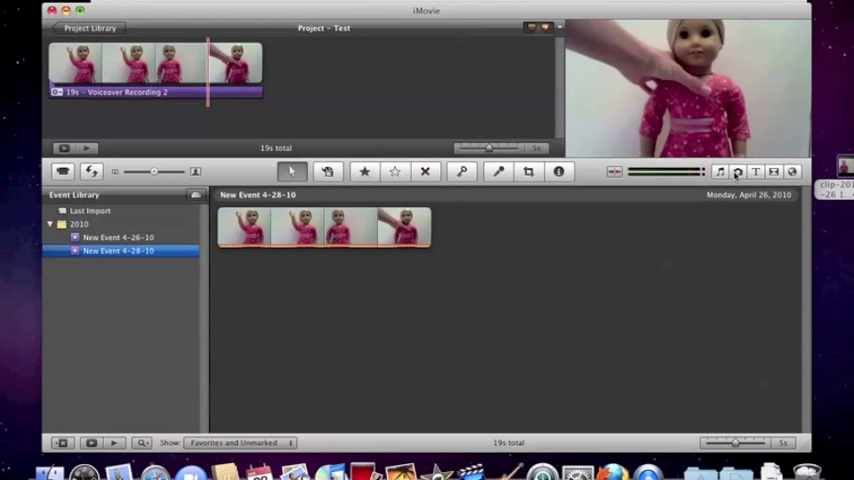
mouse_move(738, 171)
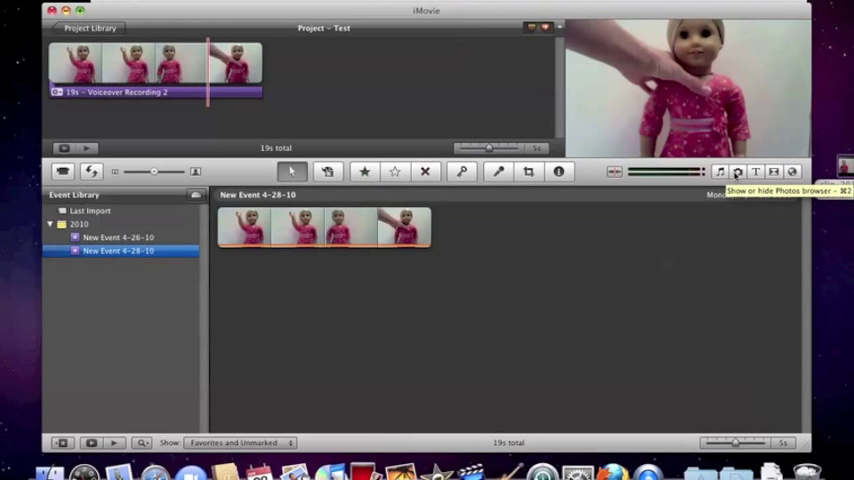
Show the iPhoto Last Import containing the flower photo in the Photos browser
left_click(737, 171)
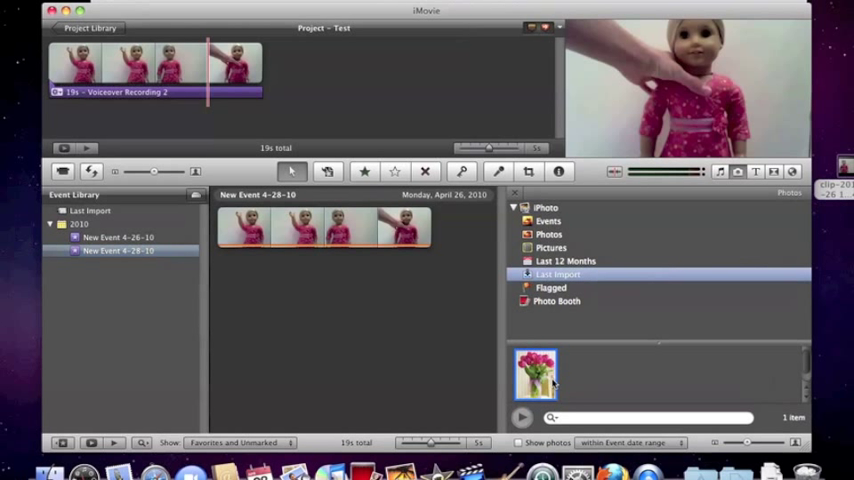
Drop the flower photo onto the doll clip to bring up the overlay-mode choices
left_click_drag(535, 375, 258, 125)
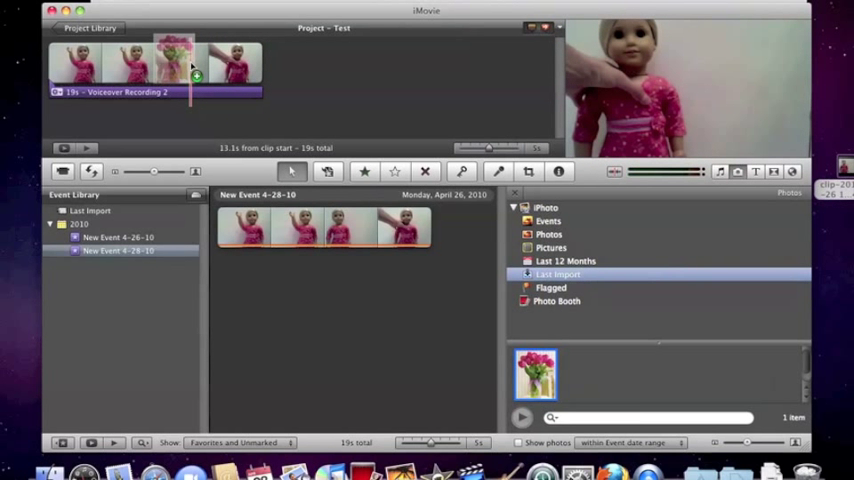
left_click(180, 65)
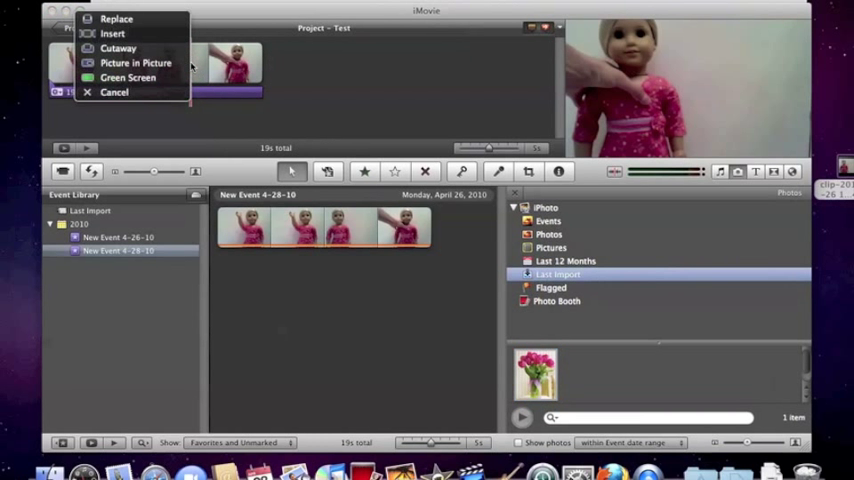
mouse_move(118, 48)
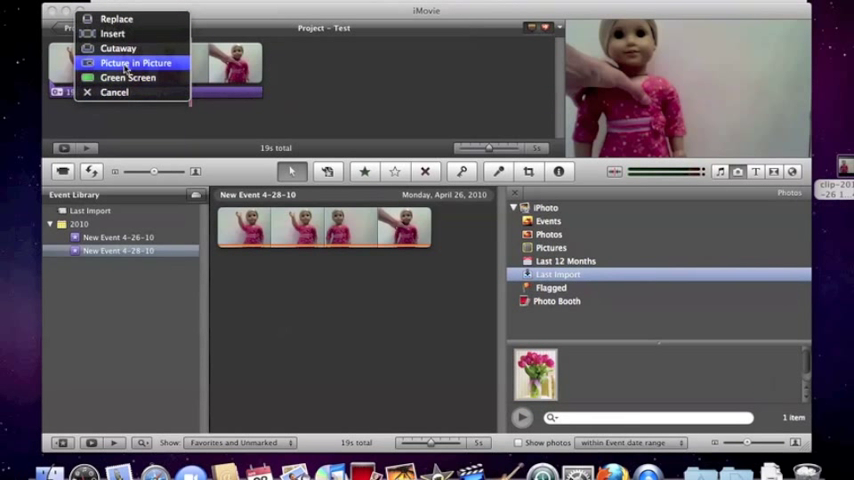
mouse_move(116, 18)
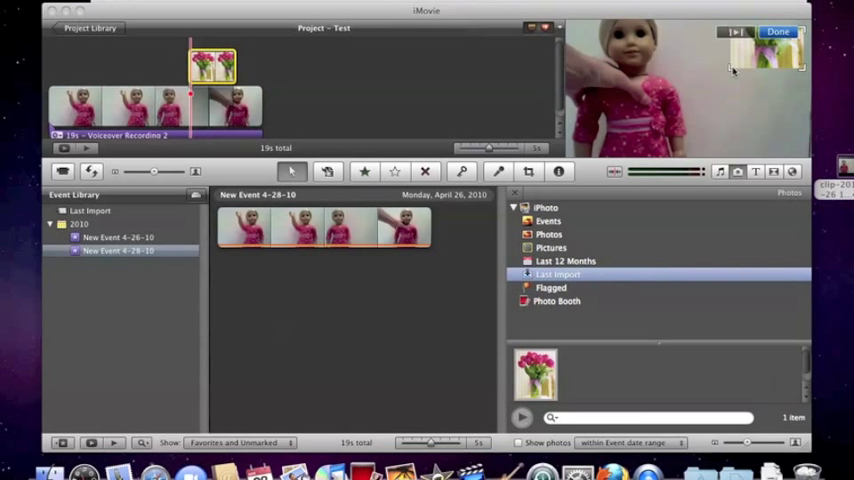
mouse_move(730, 67)
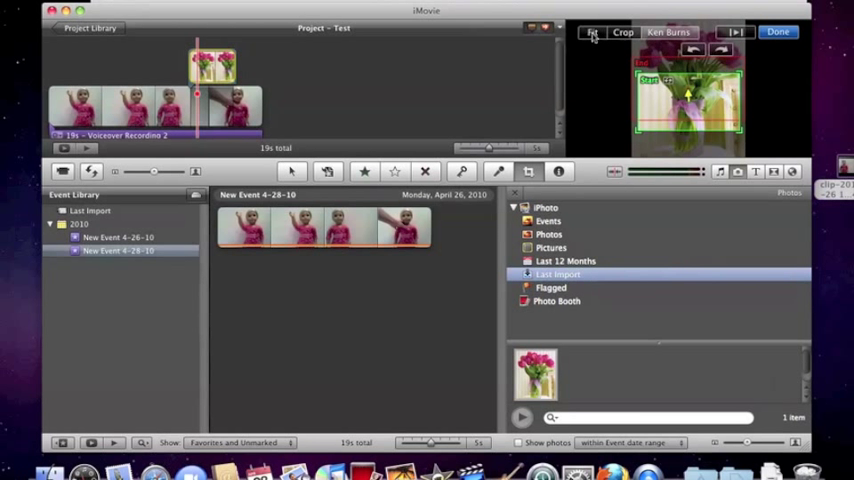
Set the flower photo's crop to Fit so the whole image shows in the inset
left_click(778, 31)
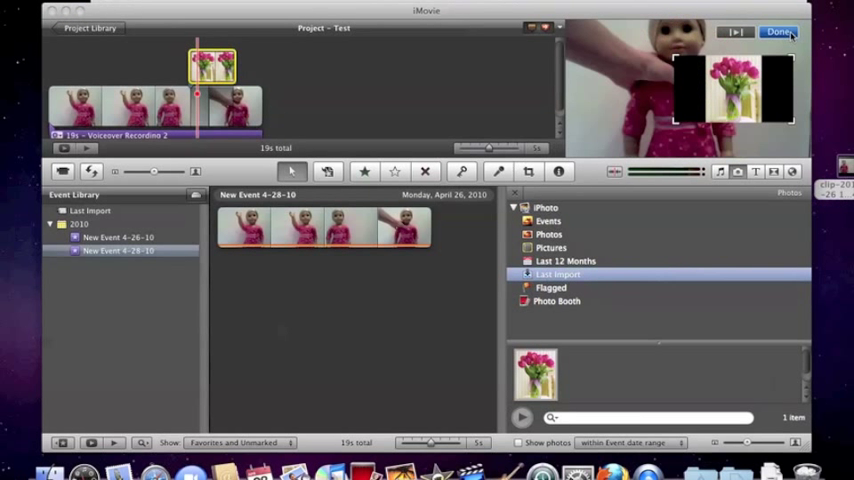